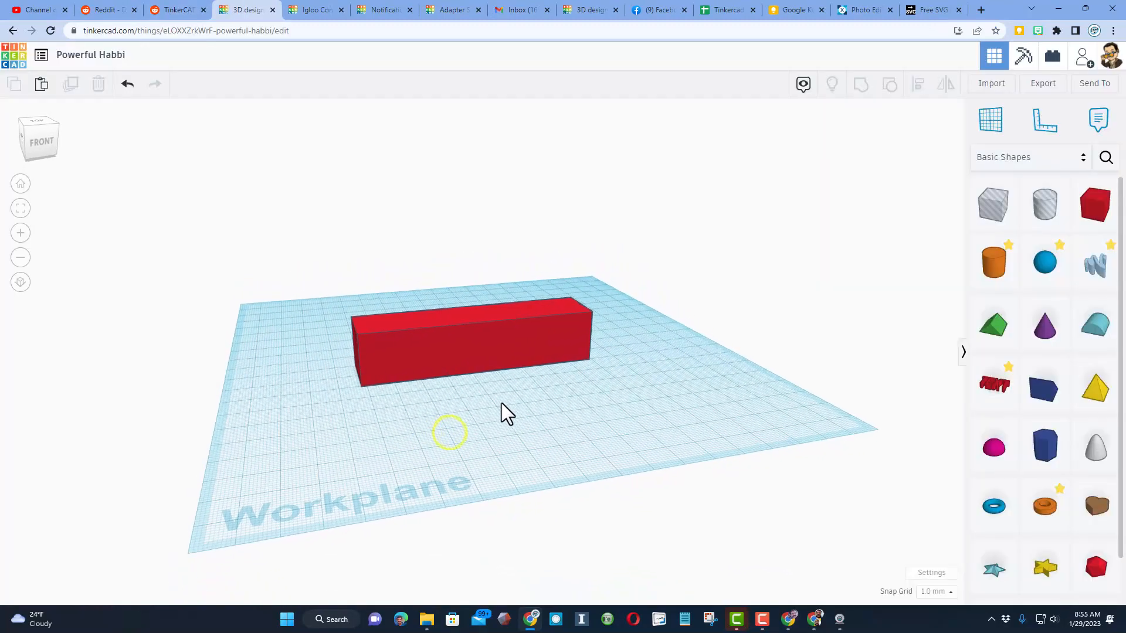
Step: Place the workplane on the red box's front face
click(467, 338)
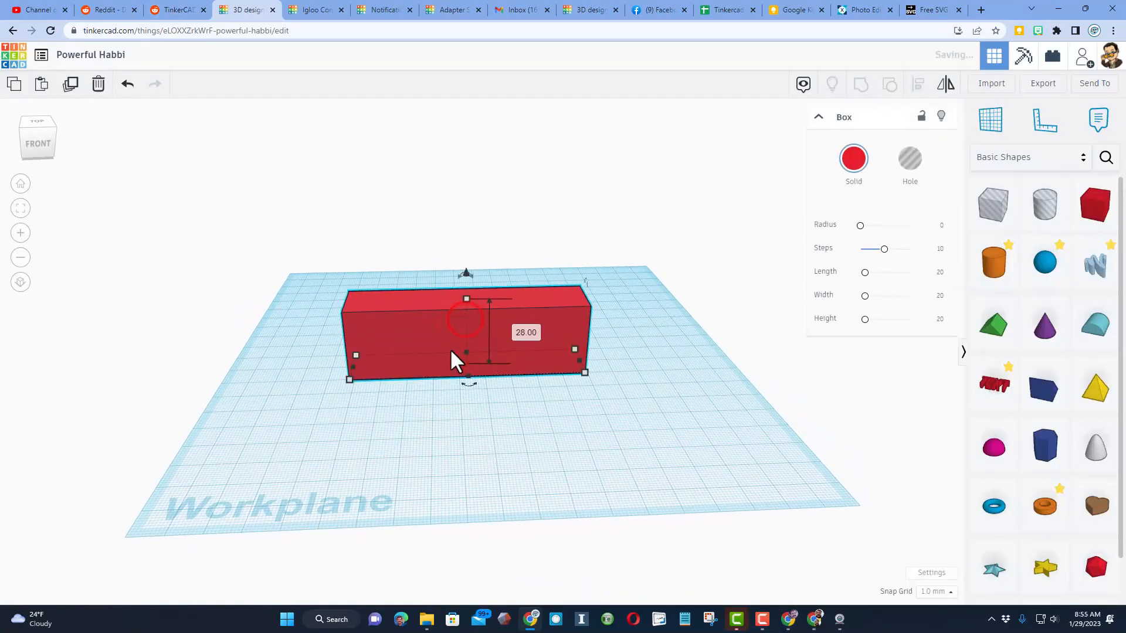
click(733, 316)
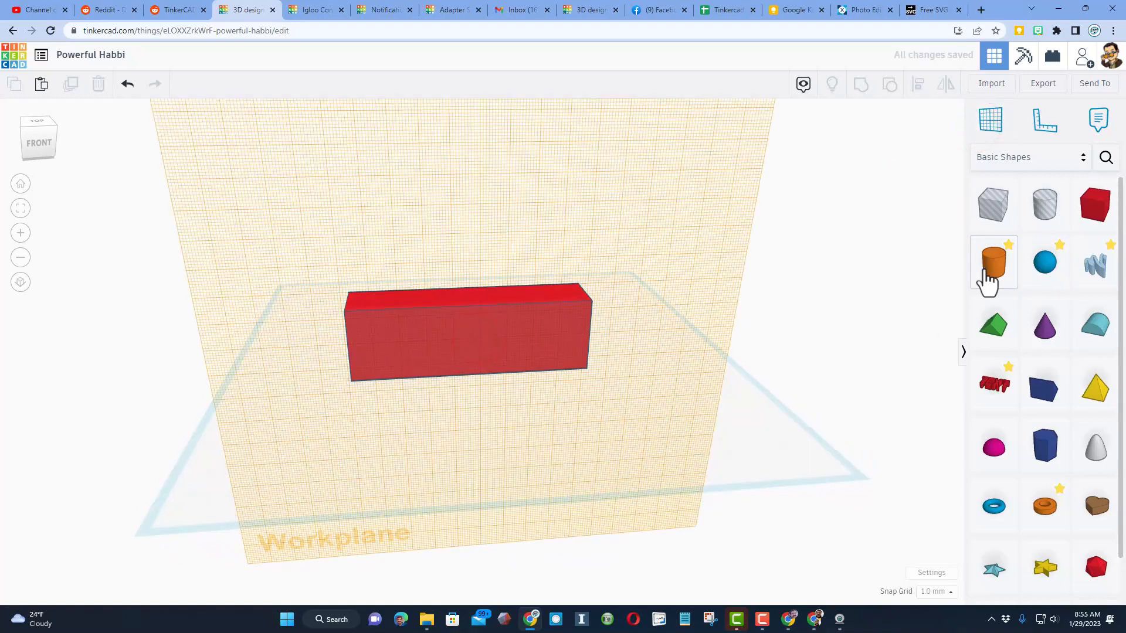
Step: Add a 44 mm, 64-sided cylinder oval and a solid duplicate on the front face
click(993, 262)
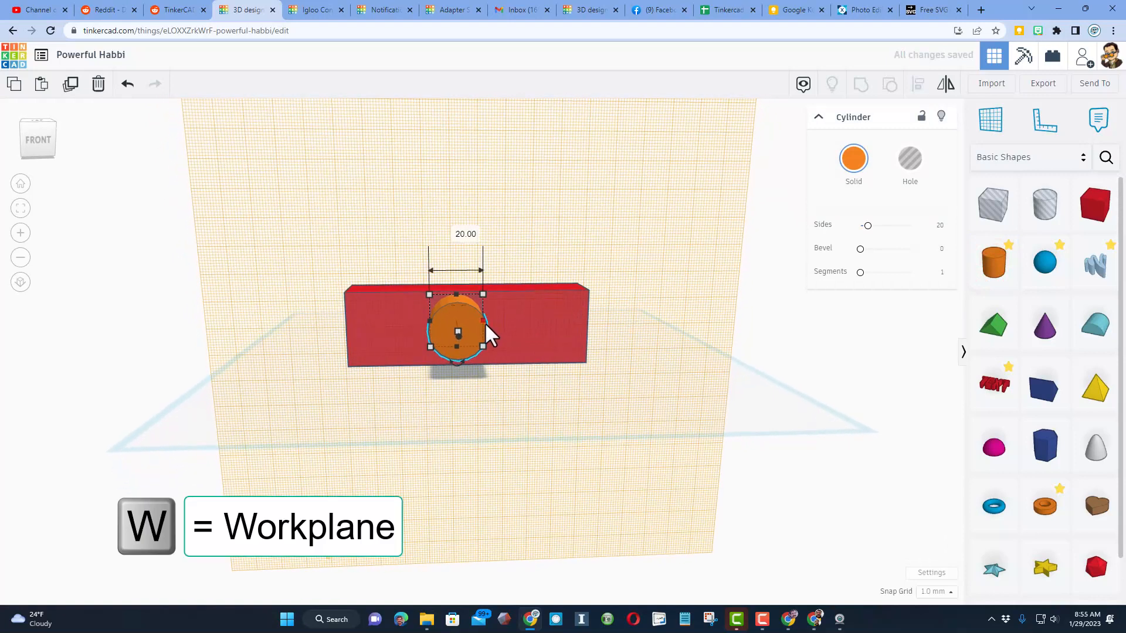
drag(482, 294, 545, 294)
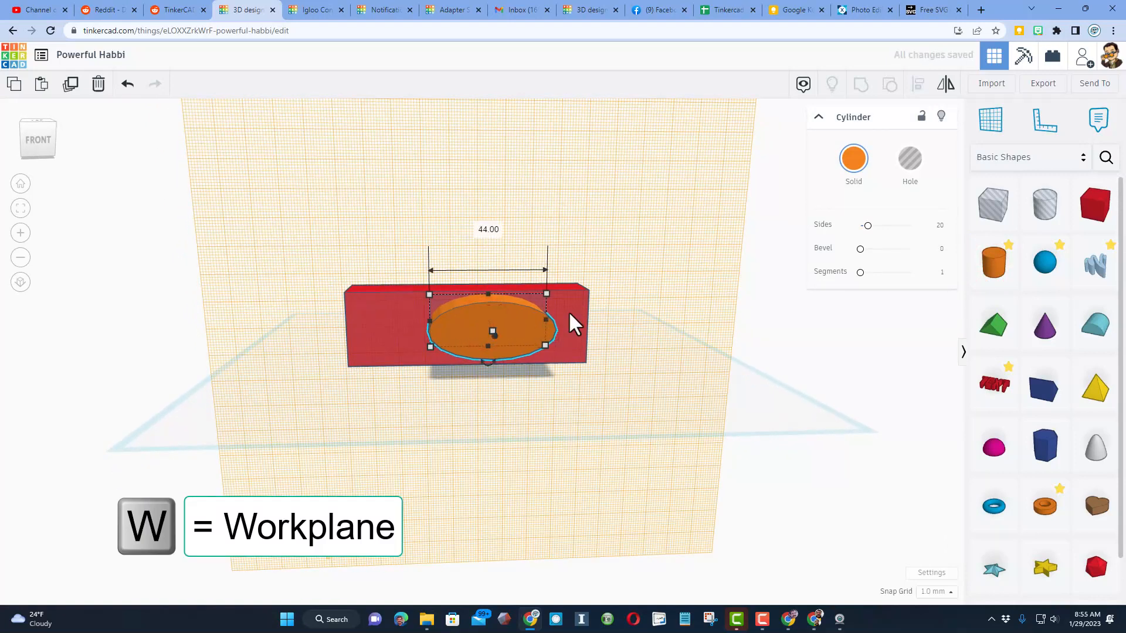
drag(867, 225, 912, 225)
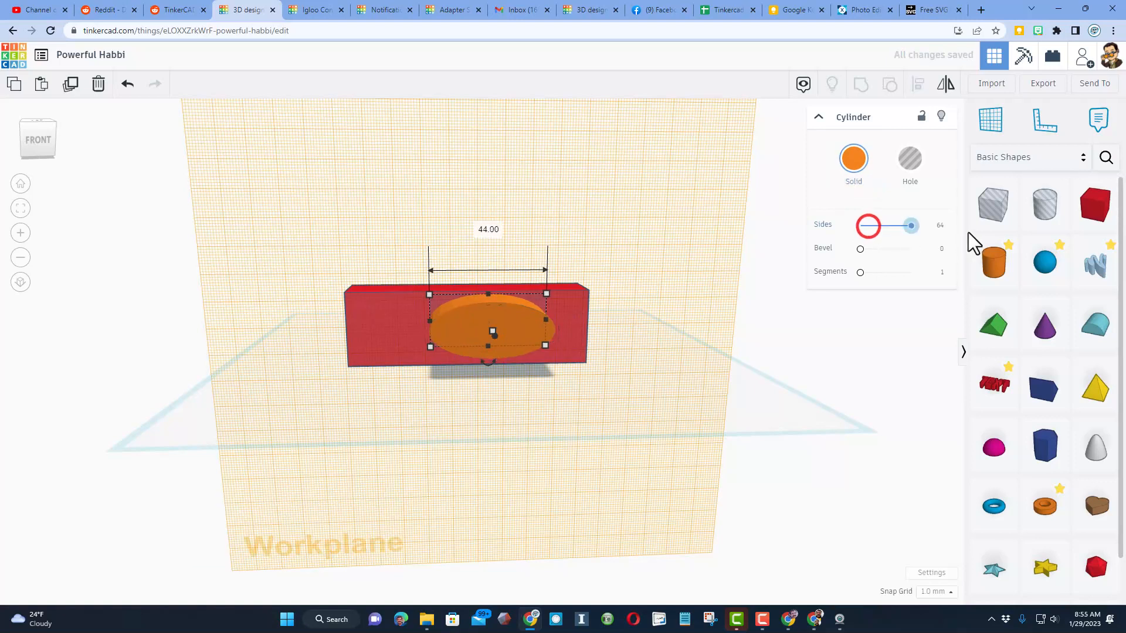
key(ctrl+d)
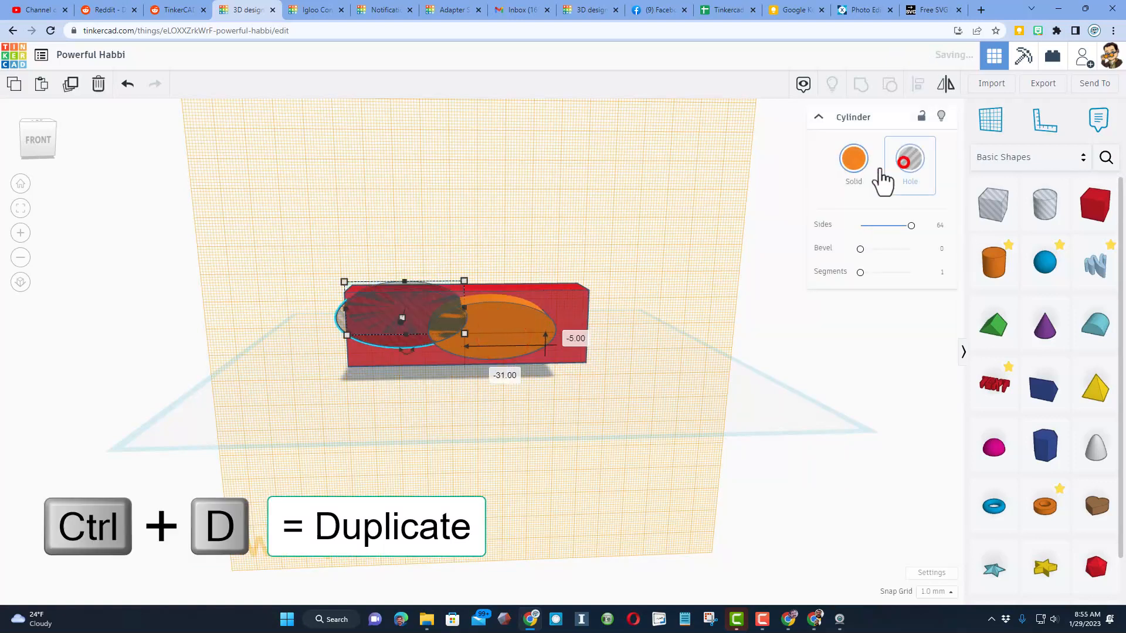
click(909, 158)
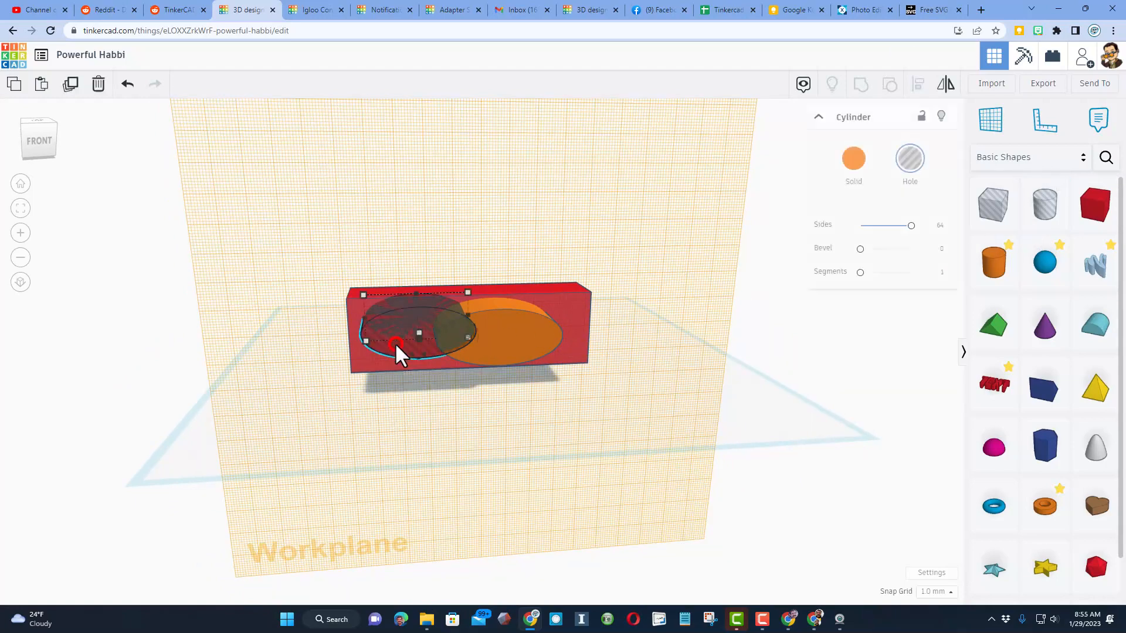
click(853, 159)
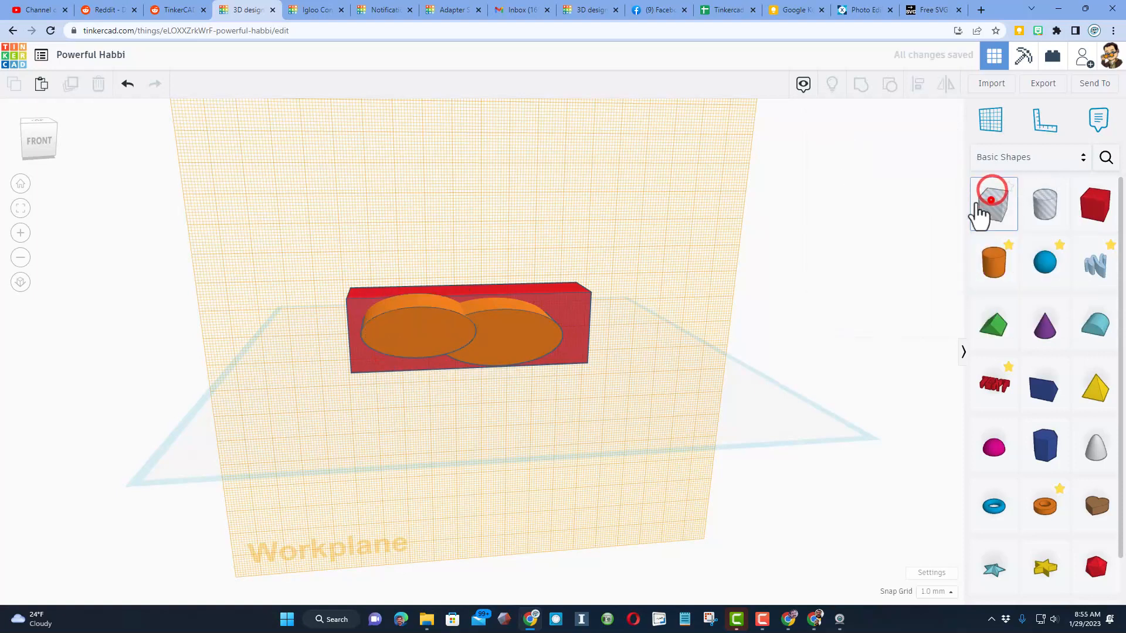
Step: Group the smaller oval with two box holes to trim it into a square block
click(992, 204)
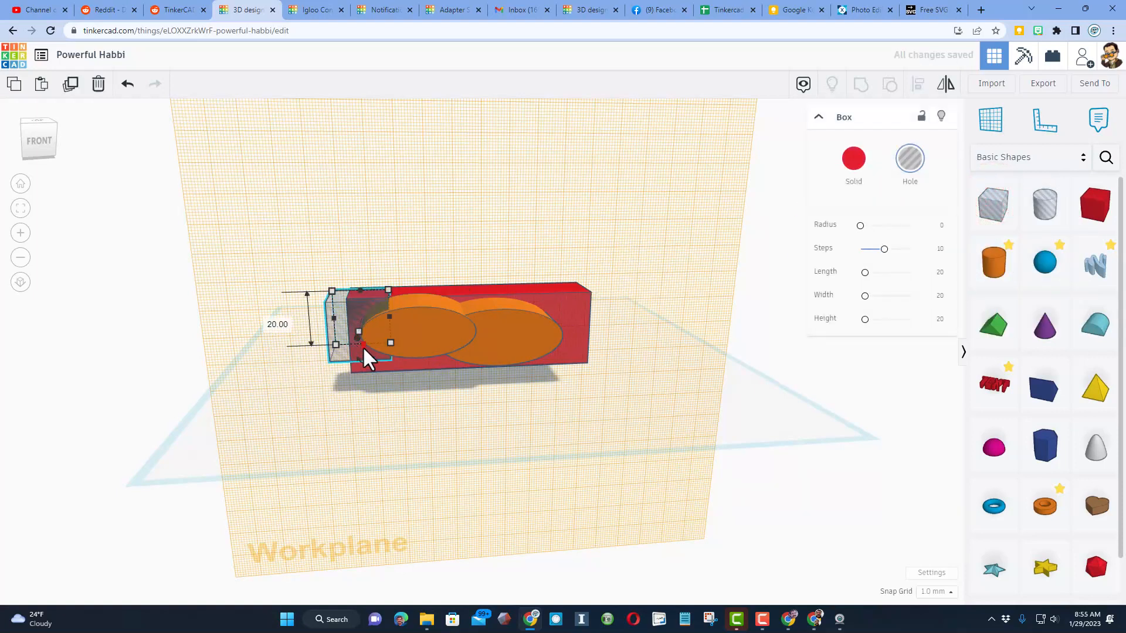
key(ctrl+d)
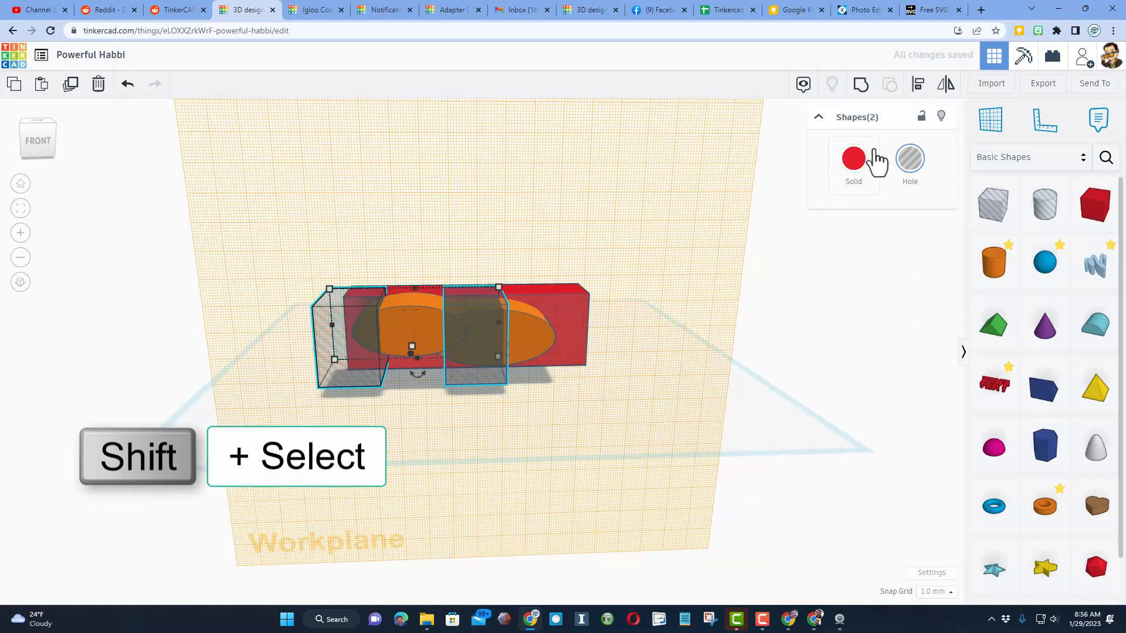
key(ctrl+g)
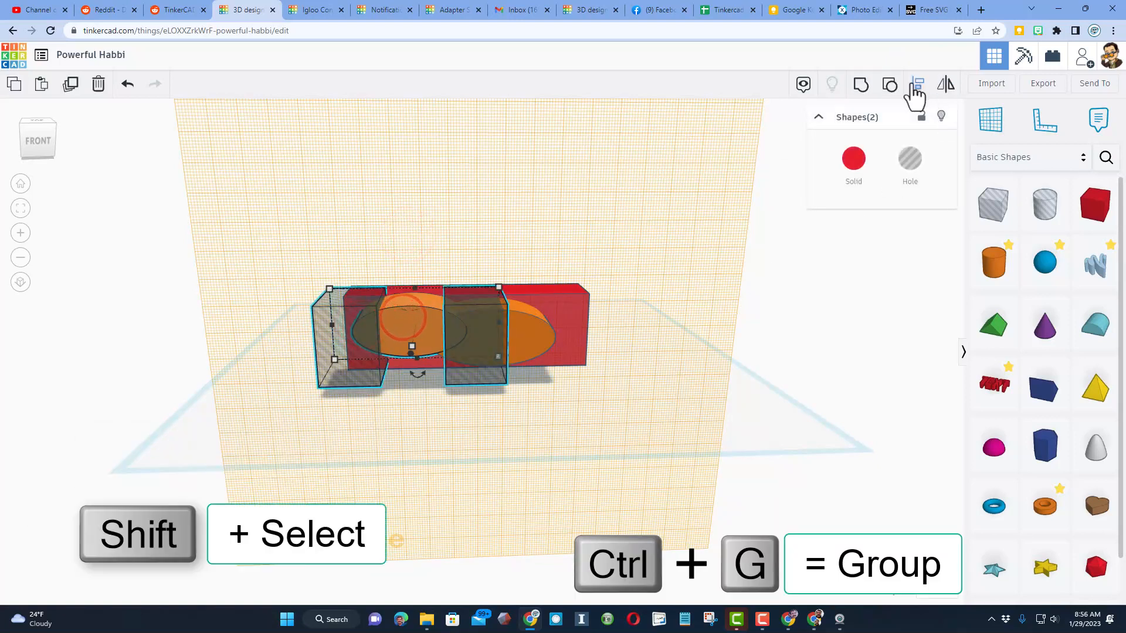
click(921, 83)
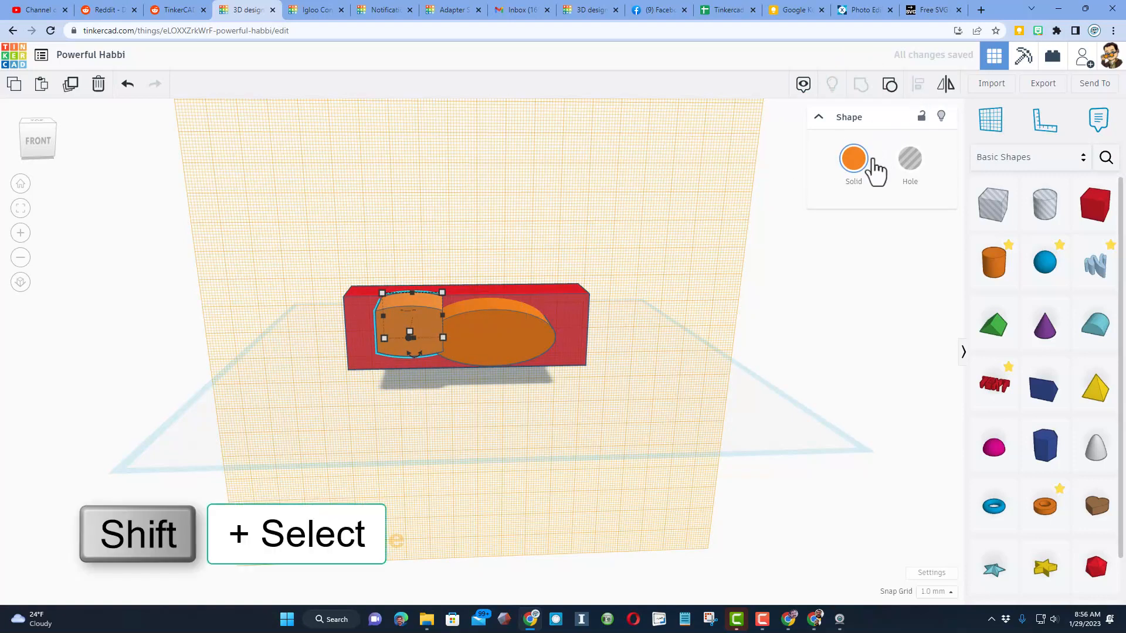
Step: Center the trimmed block within the large oval and check its placement
click(910, 158)
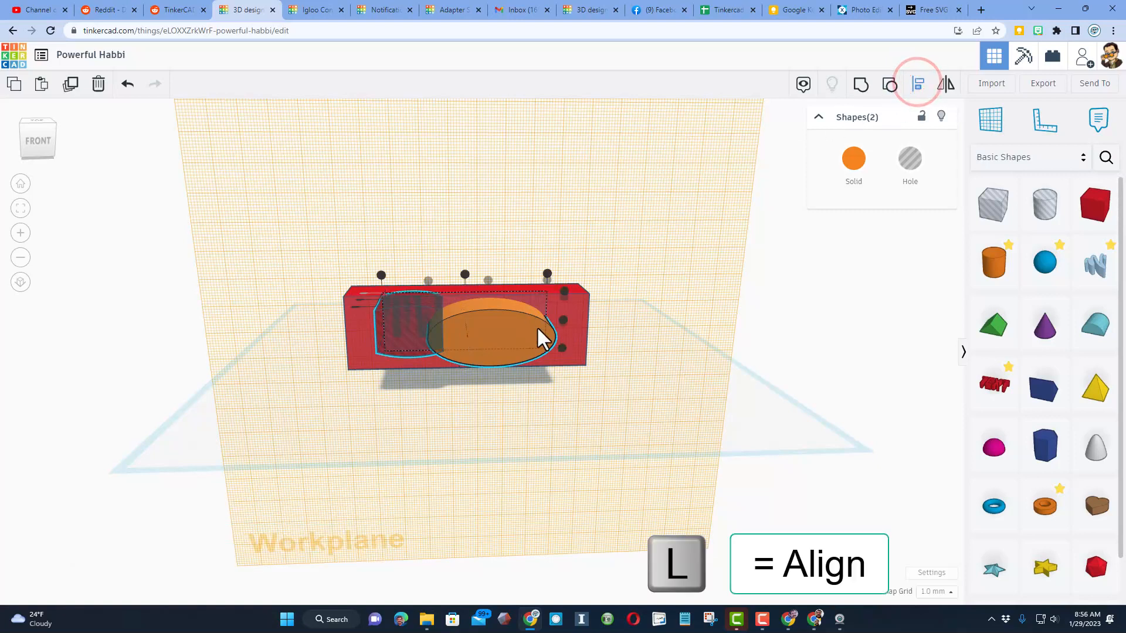
click(918, 84)
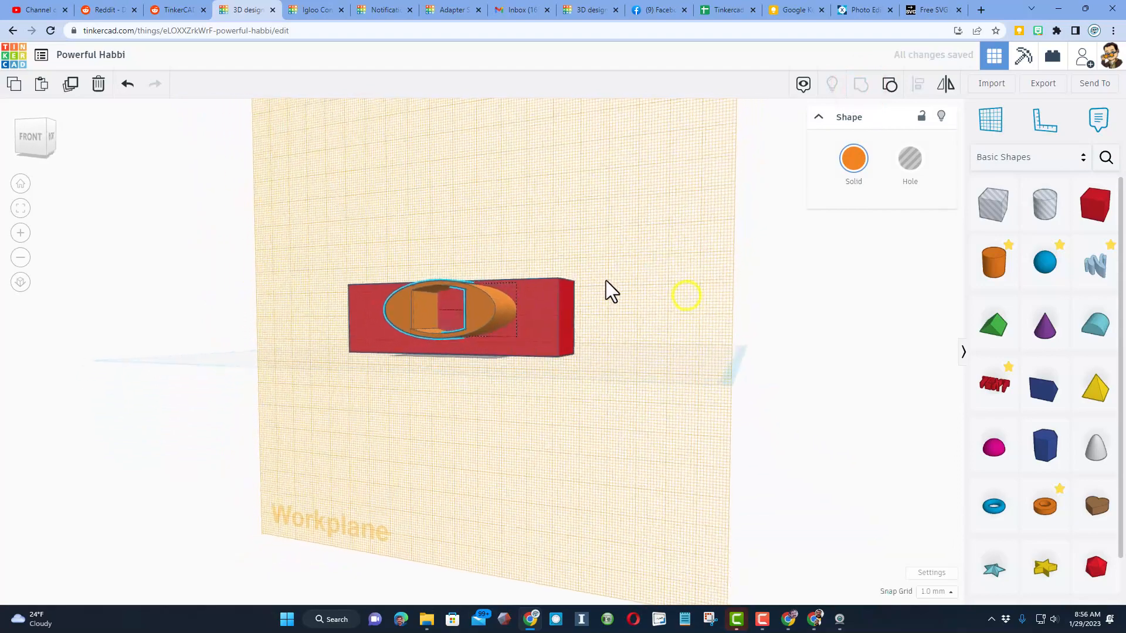
drag(610, 290, 528, 345)
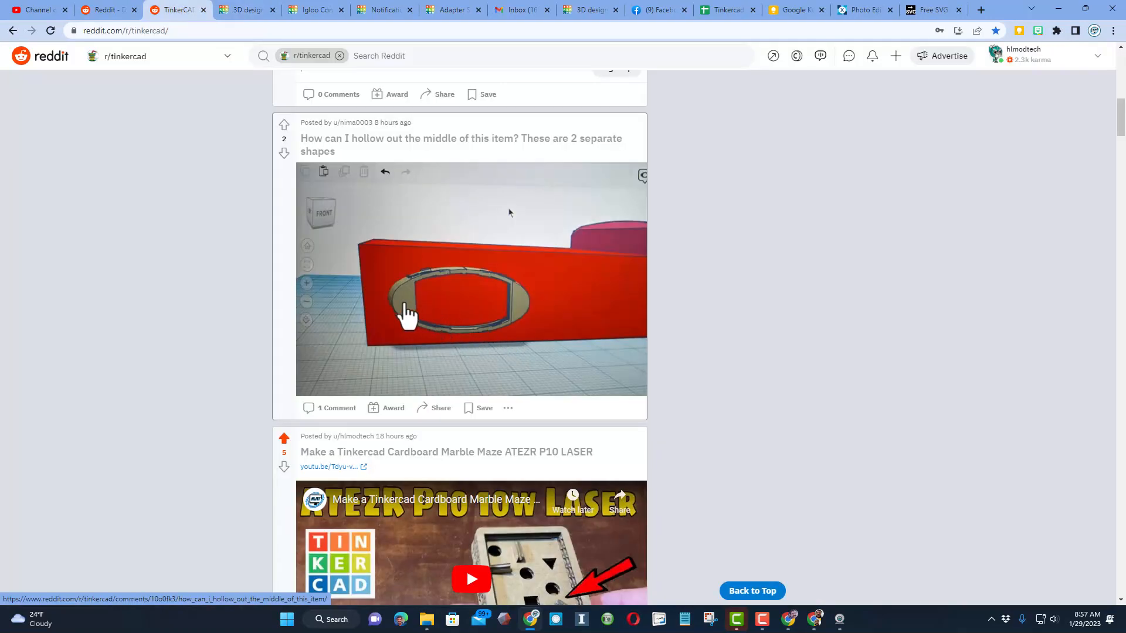
mouse_move(460, 314)
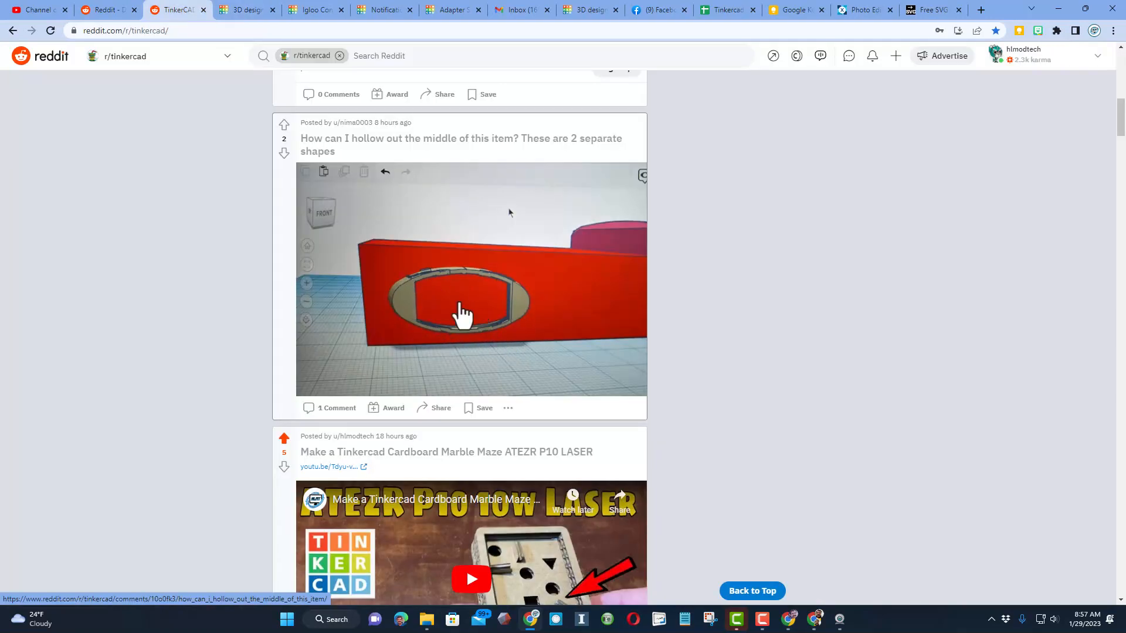
mouse_move(485, 323)
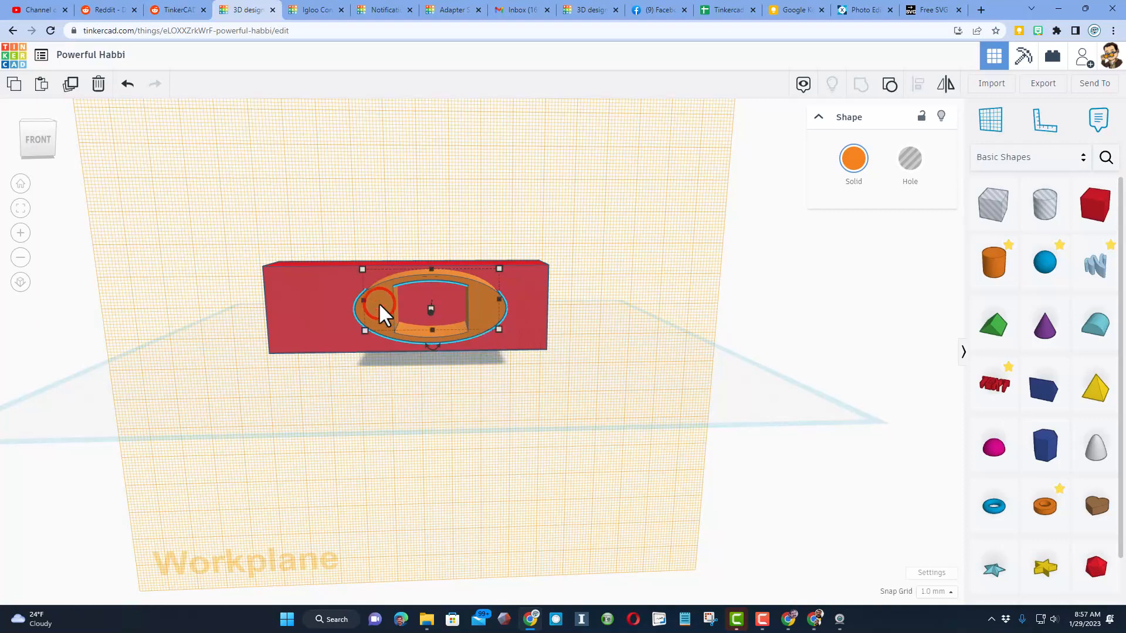
drag(381, 312, 288, 259)
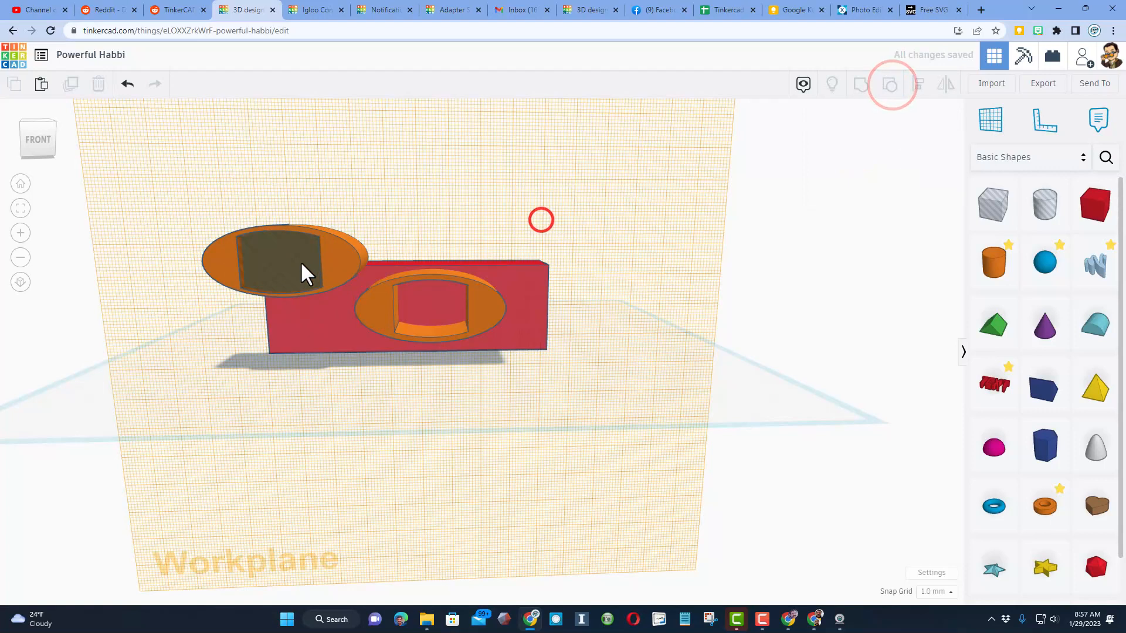
click(280, 262)
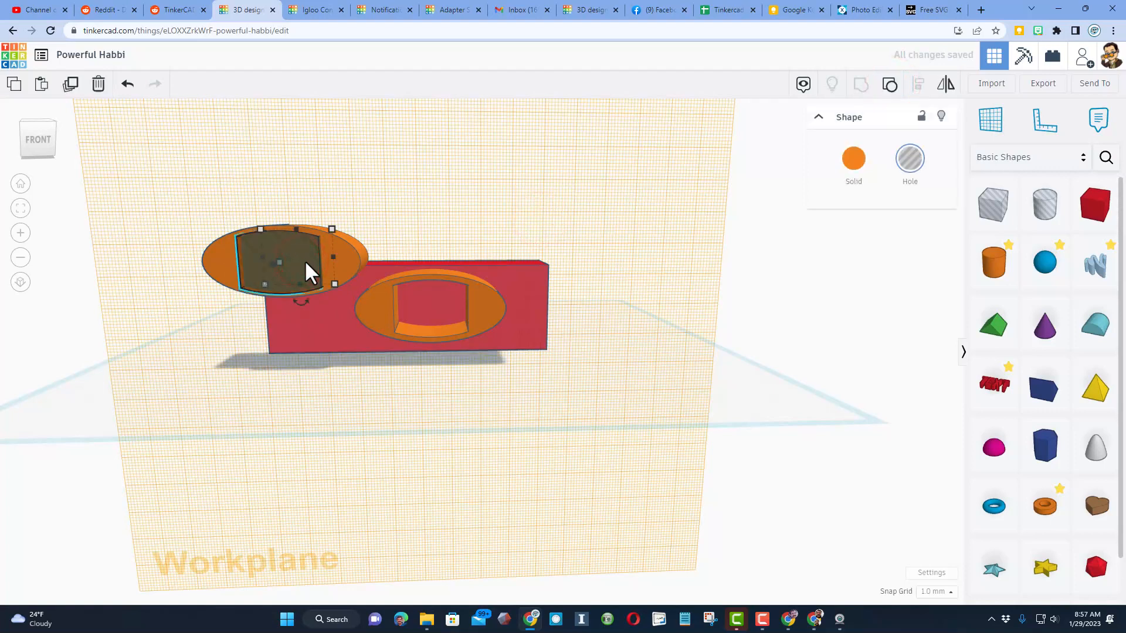
click(364, 200)
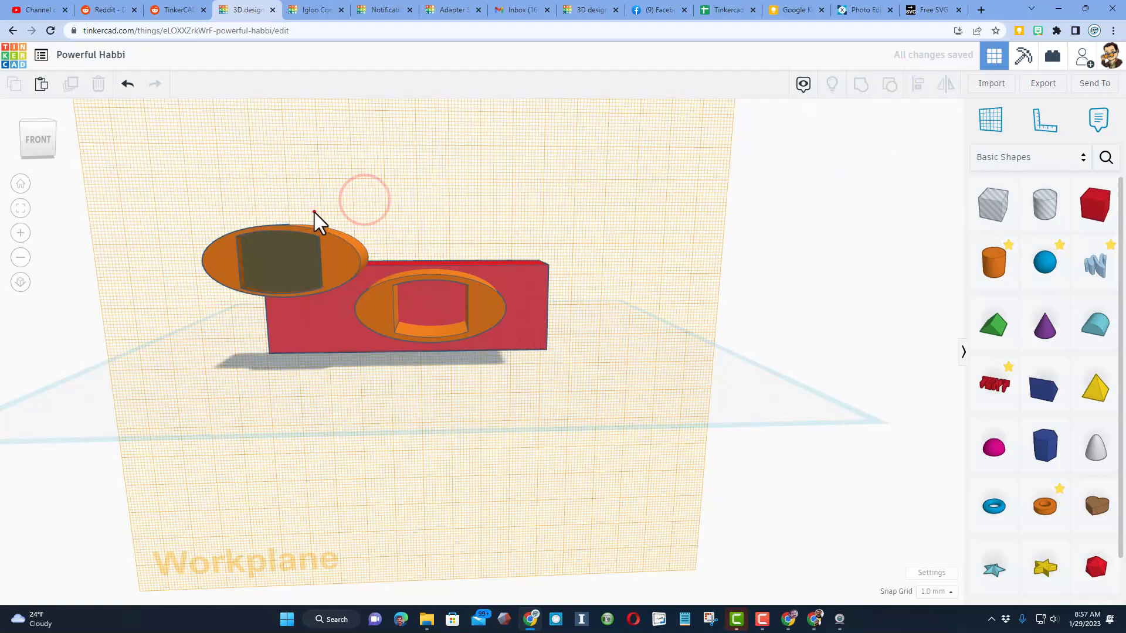
click(287, 259)
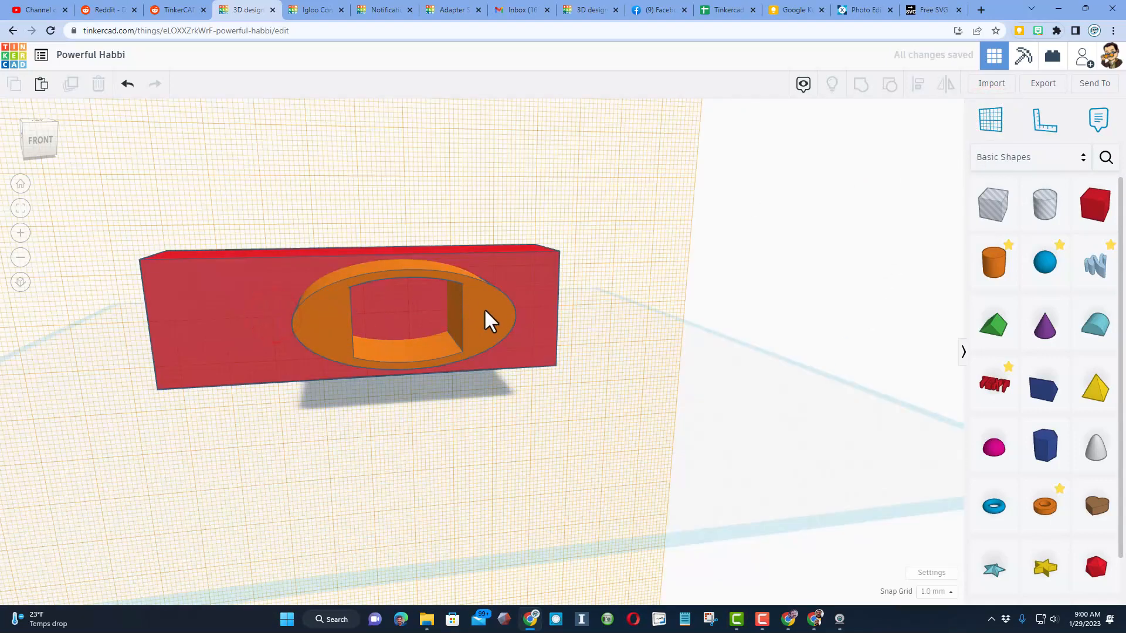
Step: Add a magenta cylinder positioned over the square opening in the oval recess
click(994, 262)
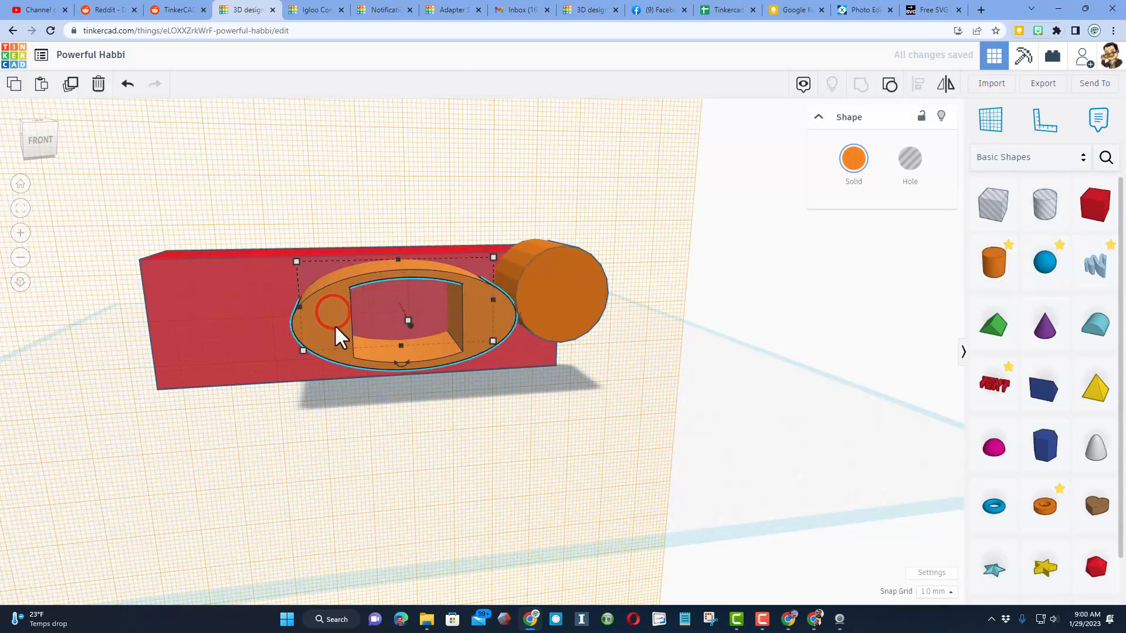
drag(338, 330, 302, 316)
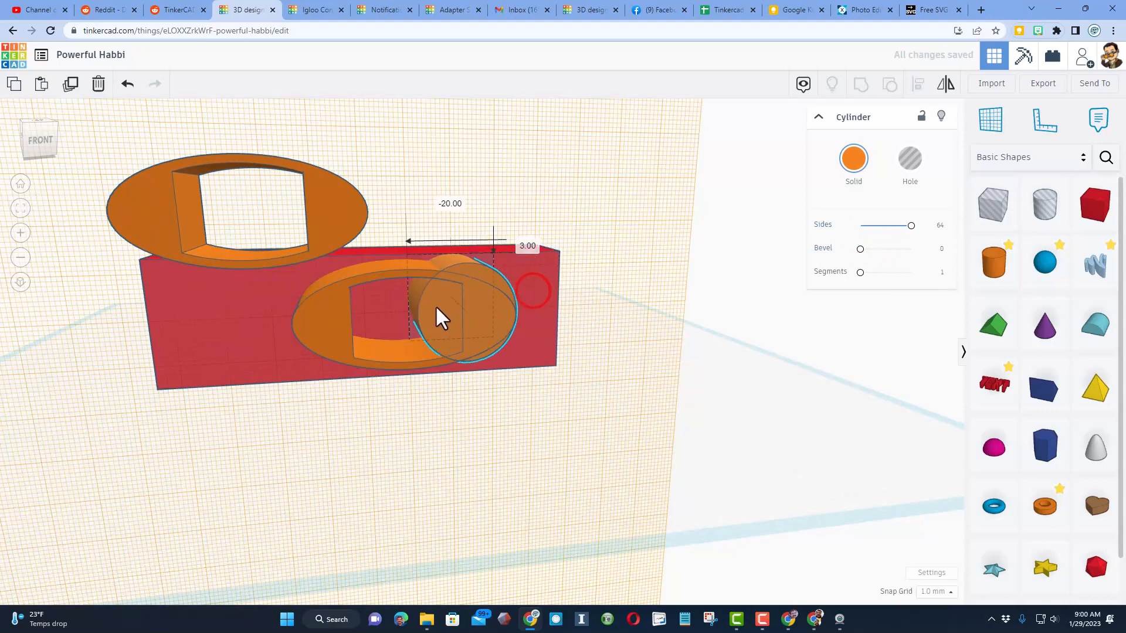
click(853, 157)
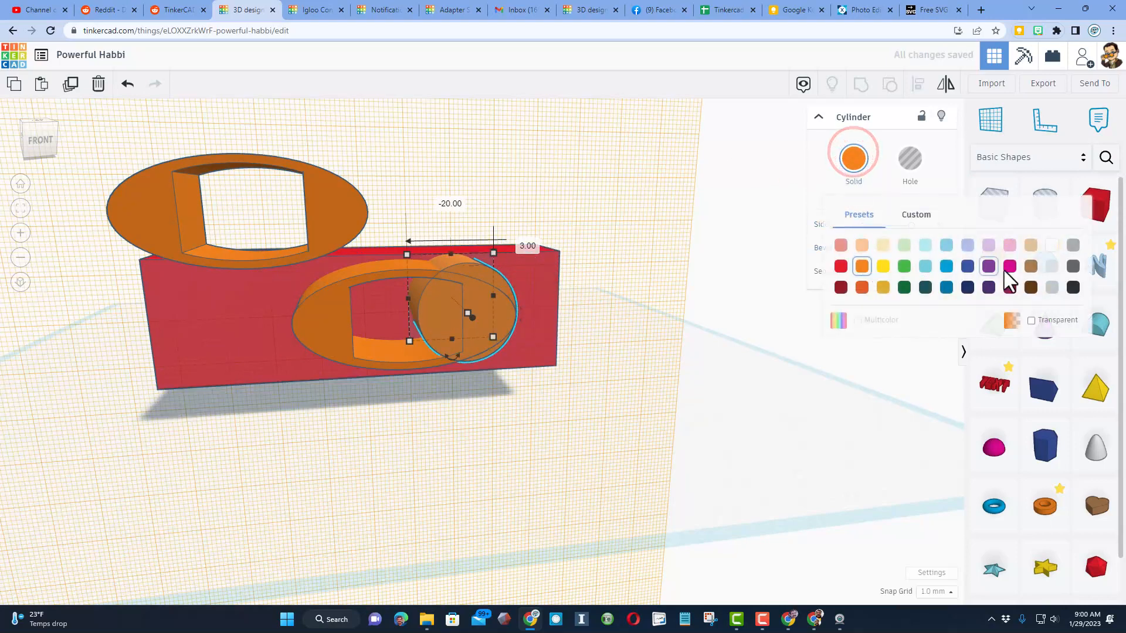
click(989, 266)
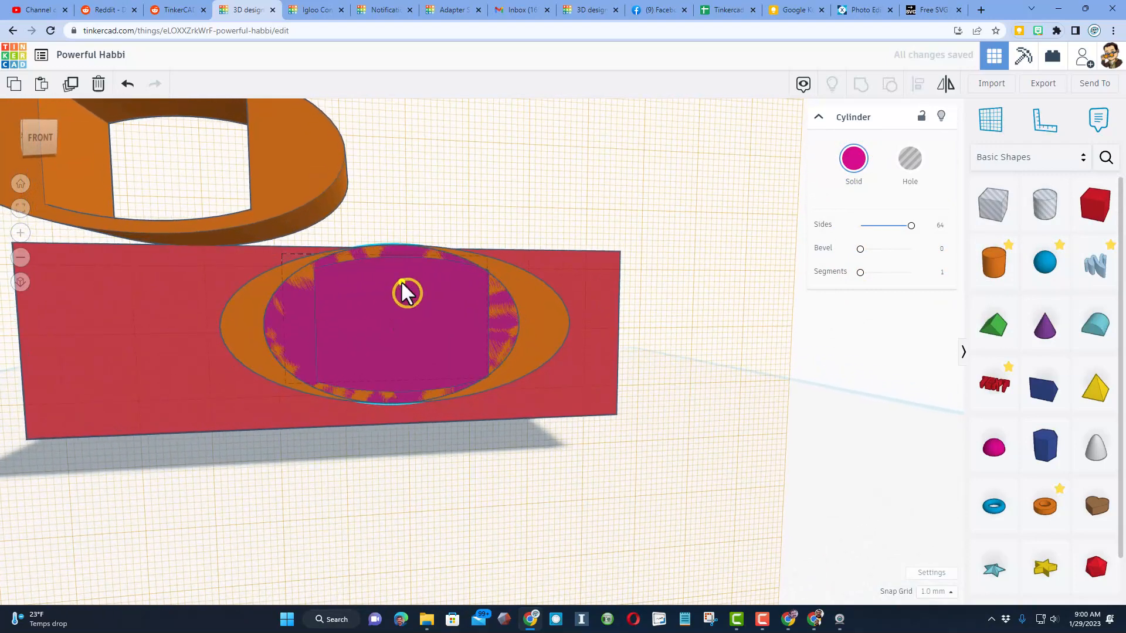
Step: Group the magenta cylinder with the recess shape into one block
click(406, 291)
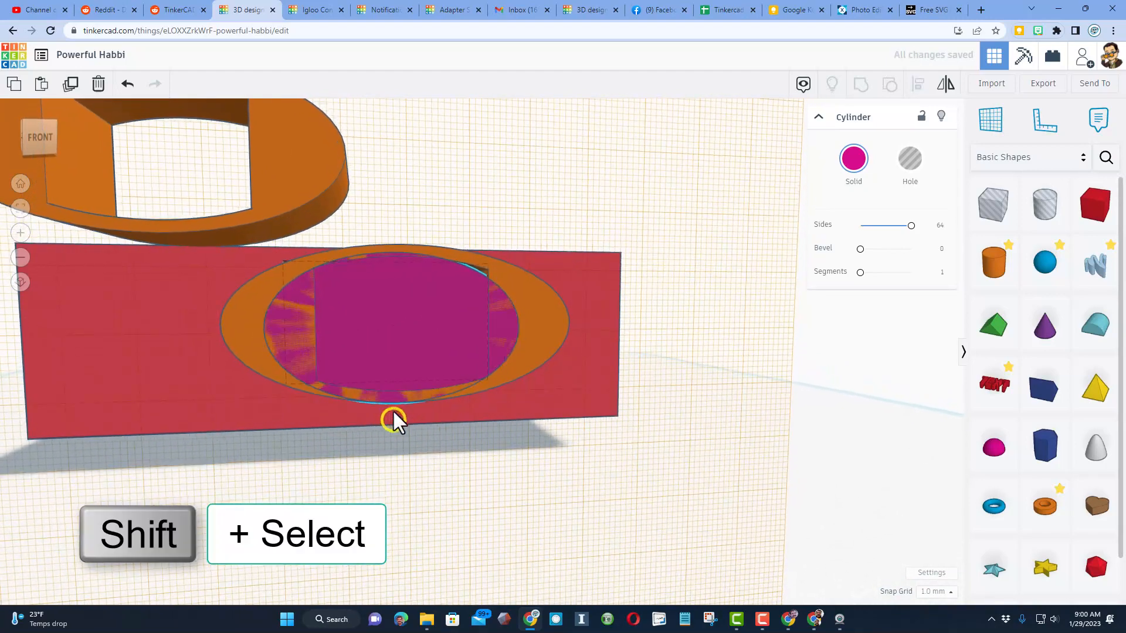
click(394, 420)
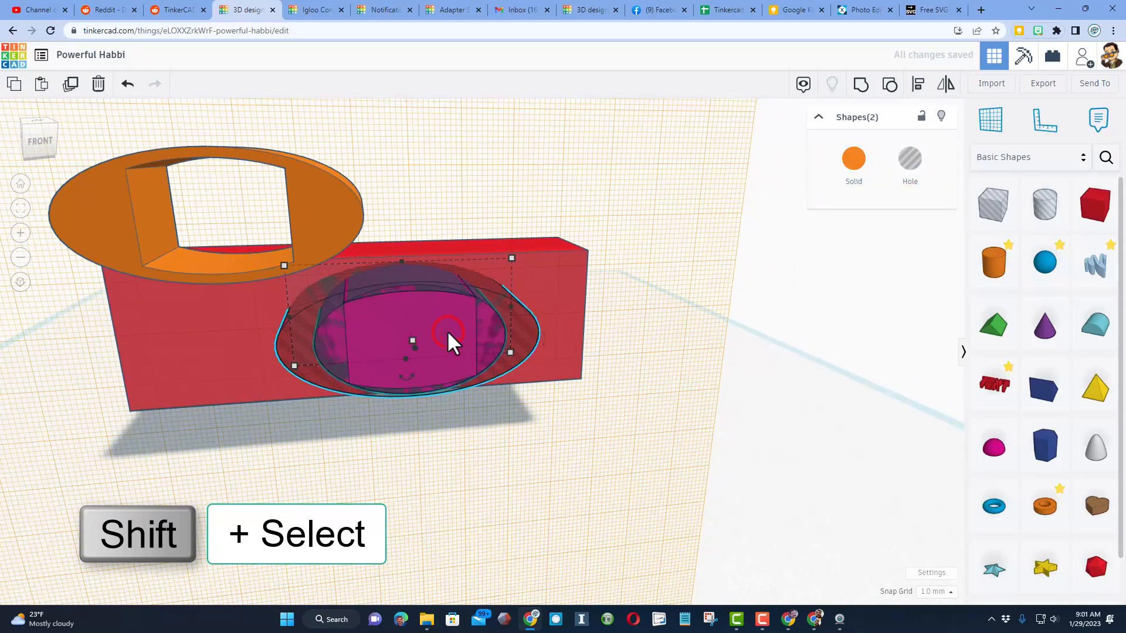
key(ctrl+g)
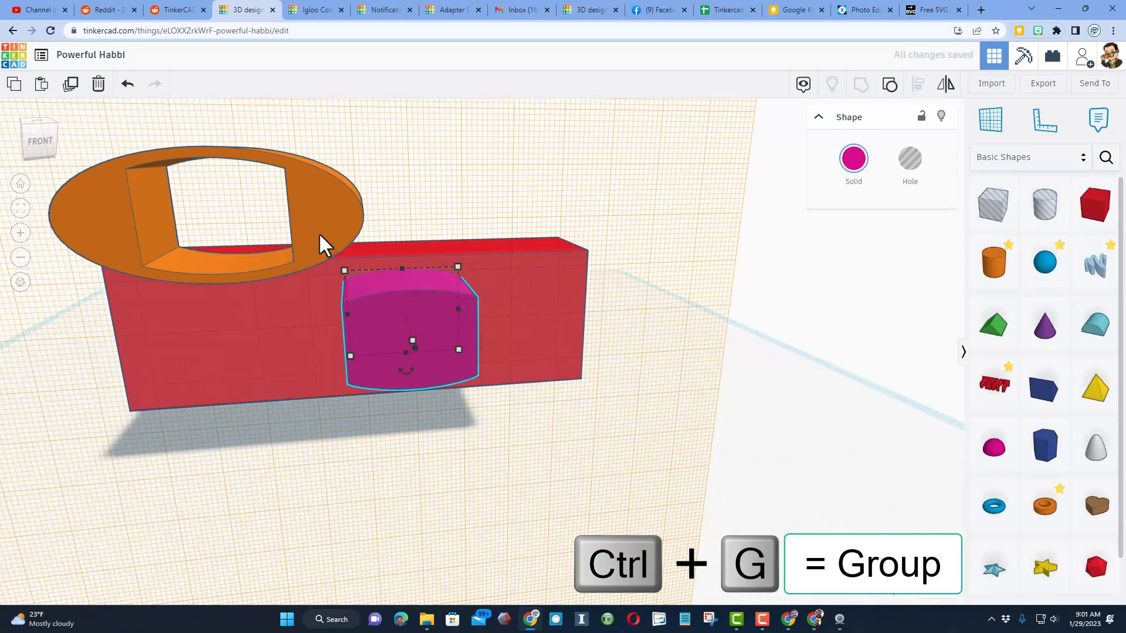
Step: Clear the selection to view the magenta plug in the oval's square opening
click(332, 221)
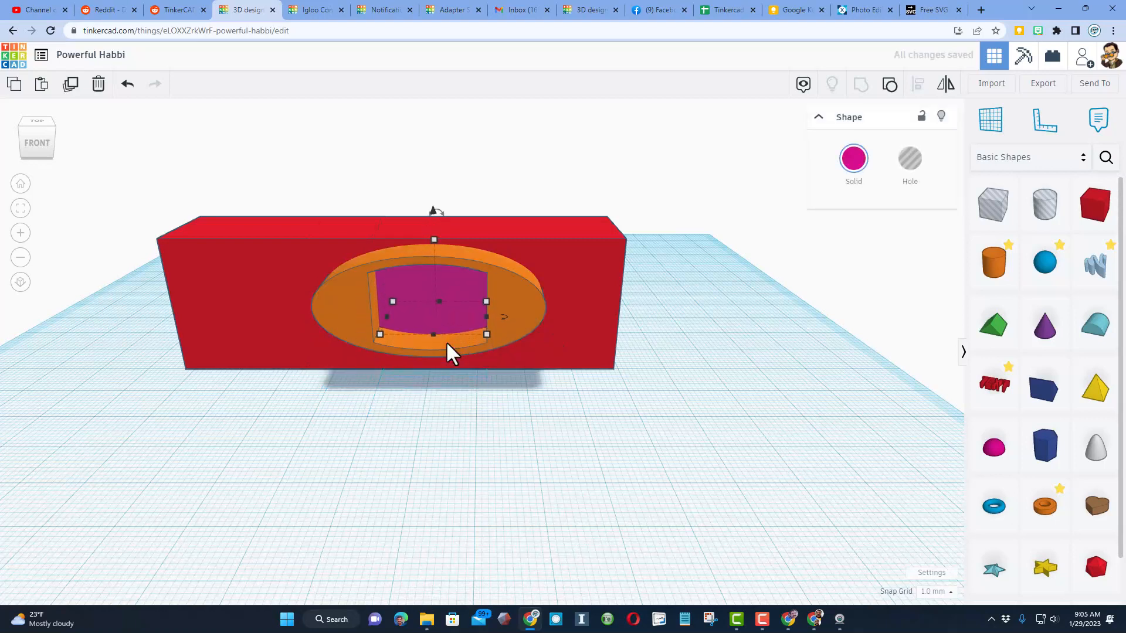
Step: Group all pieces into one red solid, deselect, and orbit around the box
click(908, 159)
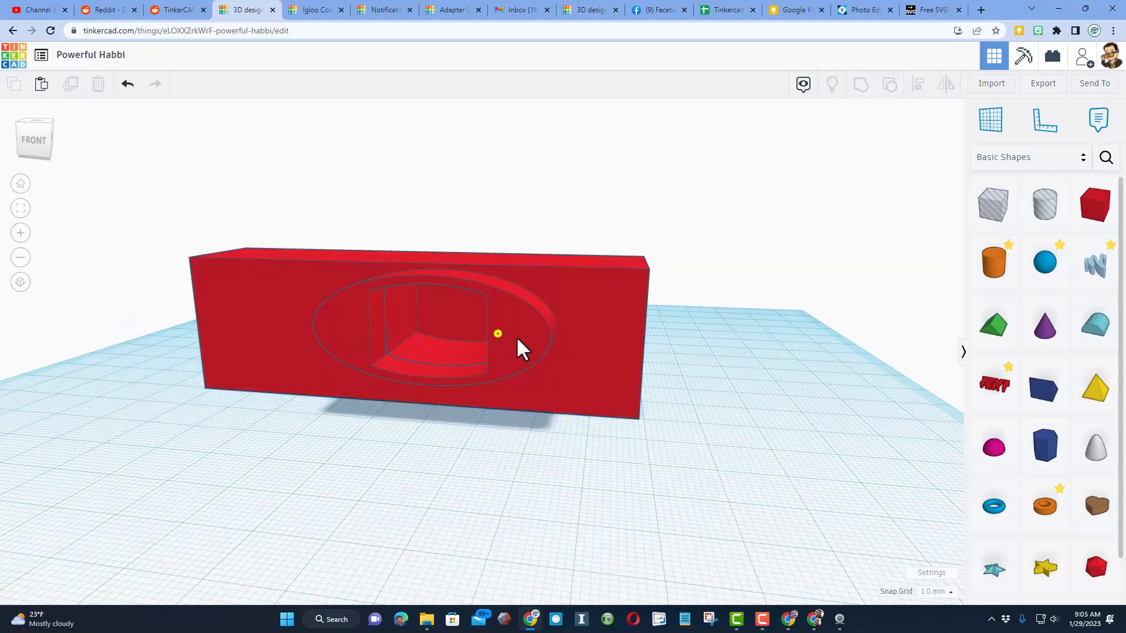
click(510, 341)
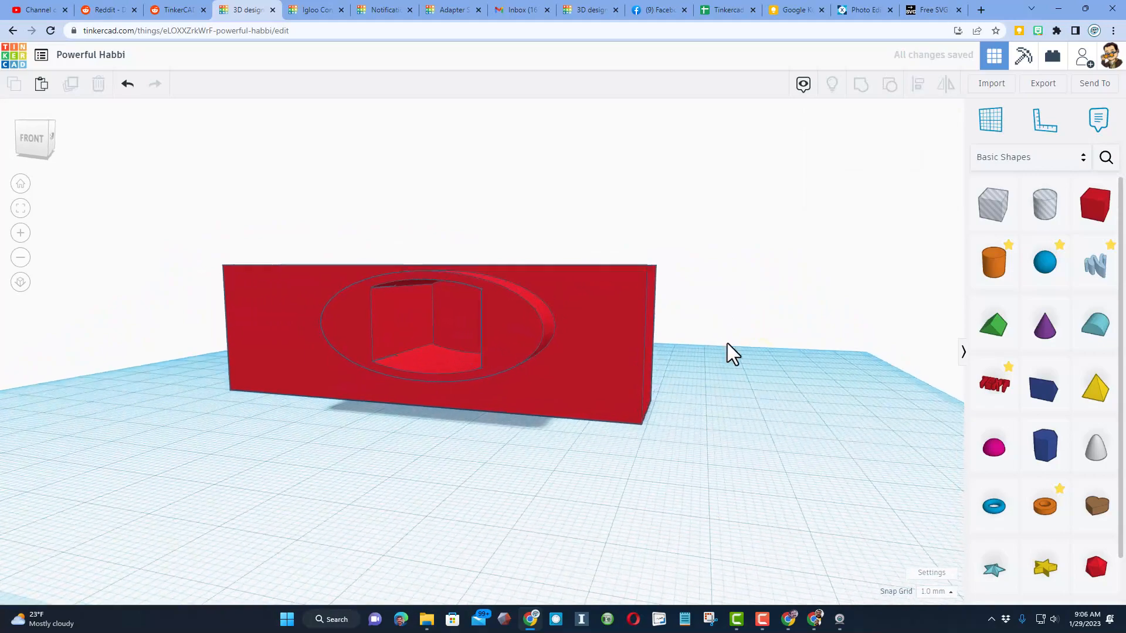
drag(733, 352, 613, 330)
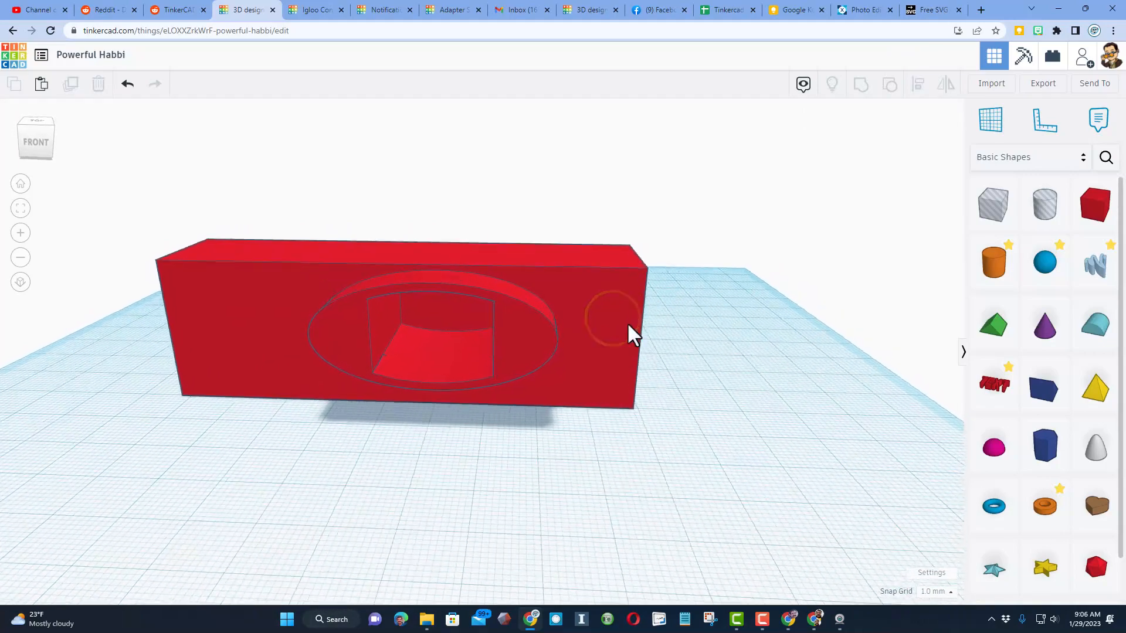
Step: Select the merged box and hide the workplane grid in Settings
click(614, 323)
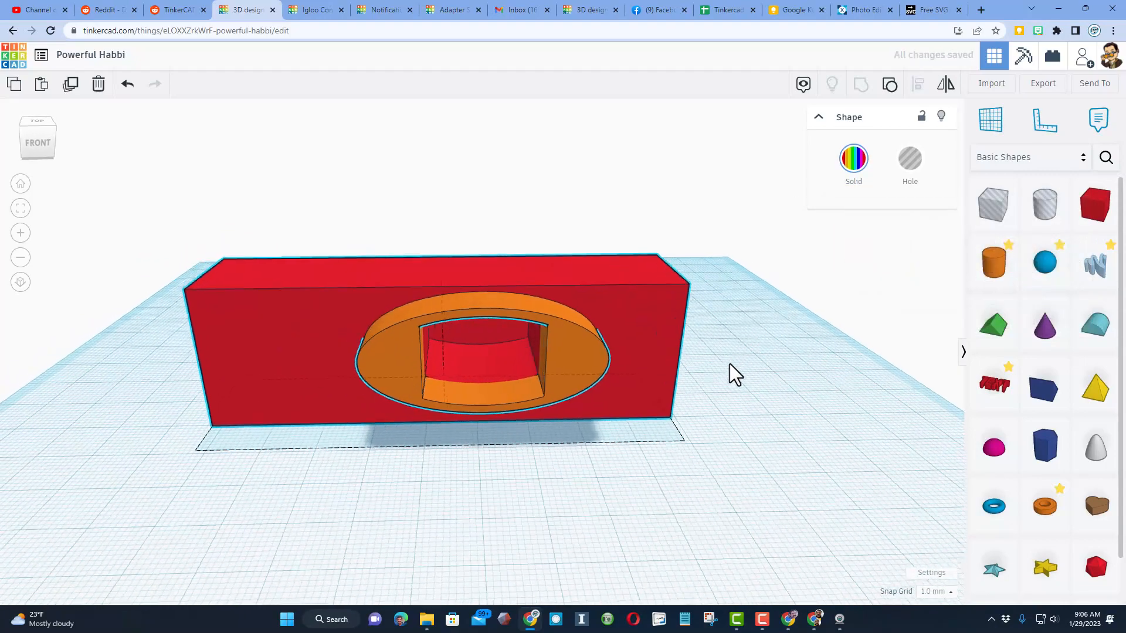
click(931, 572)
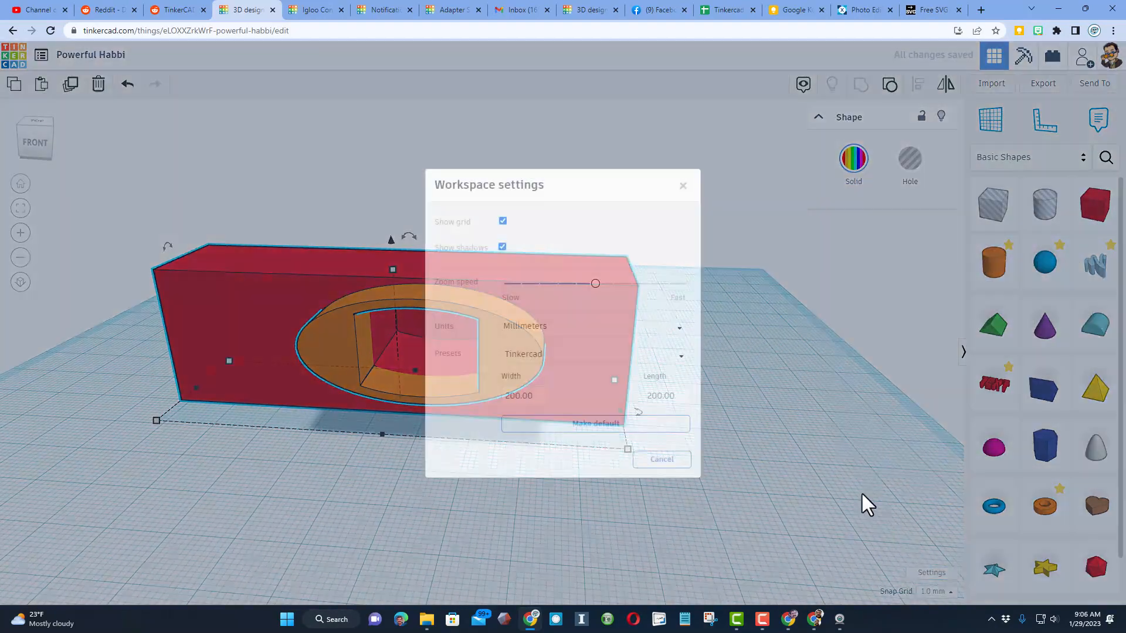
click(502, 221)
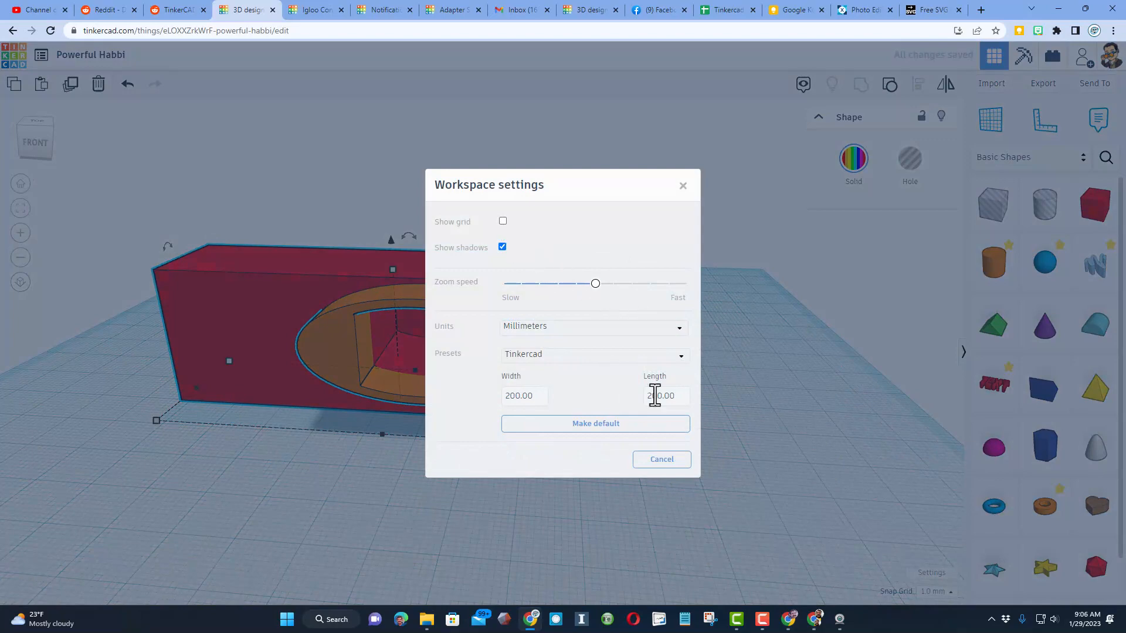
click(660, 458)
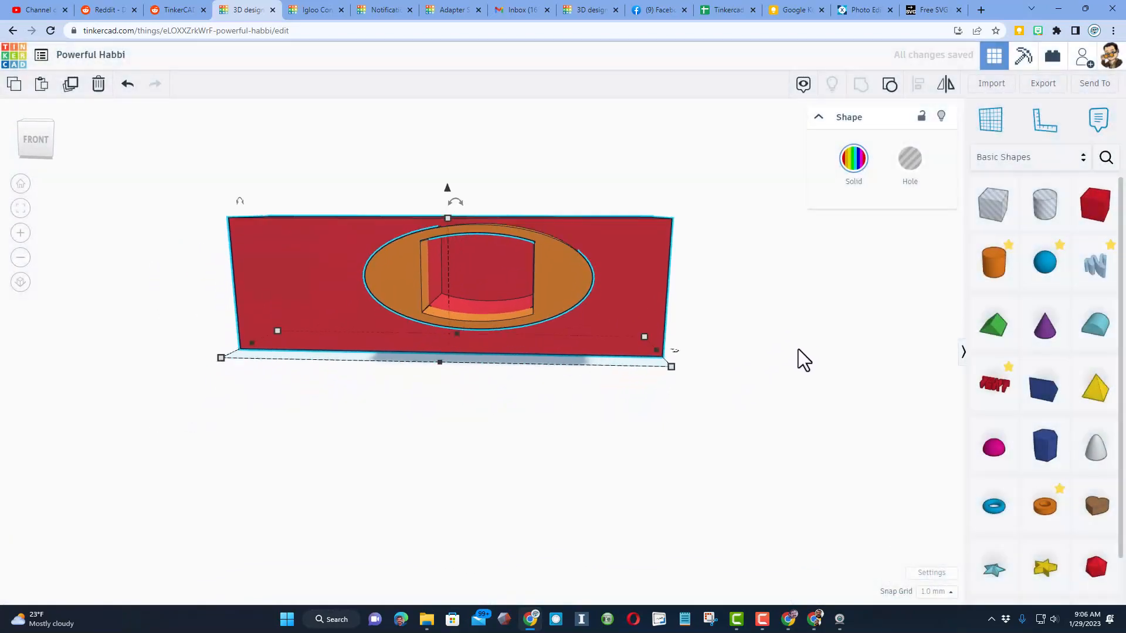